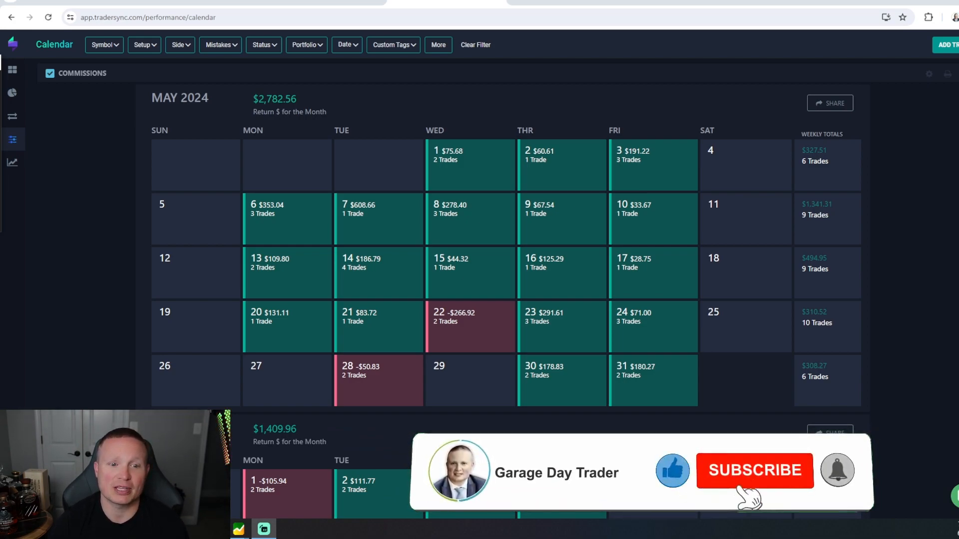
- Scroll through the May 2024 calendar view of trading results
{"action": "left_click", "coordinate": [756, 471]}
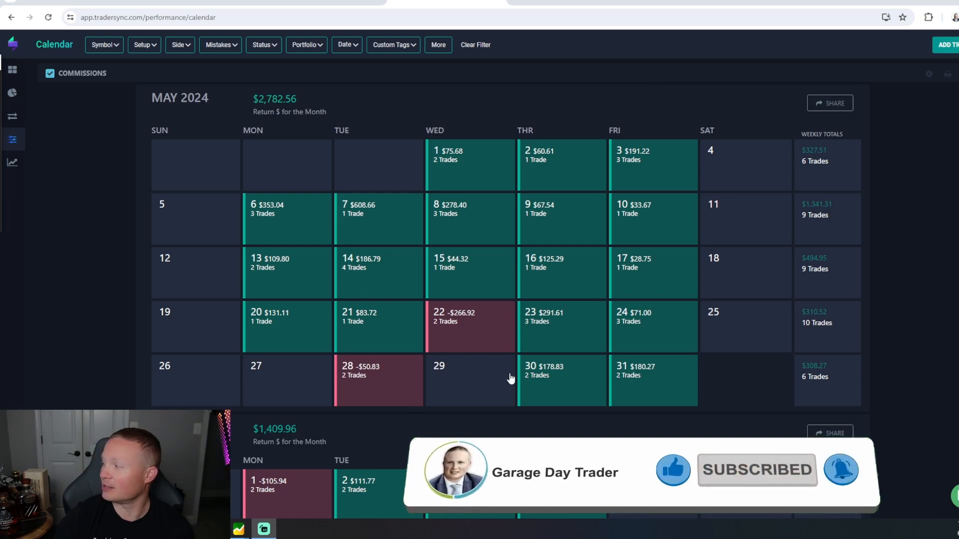
{"action": "scroll", "scroll_direction": "down", "scroll_amount": 3}
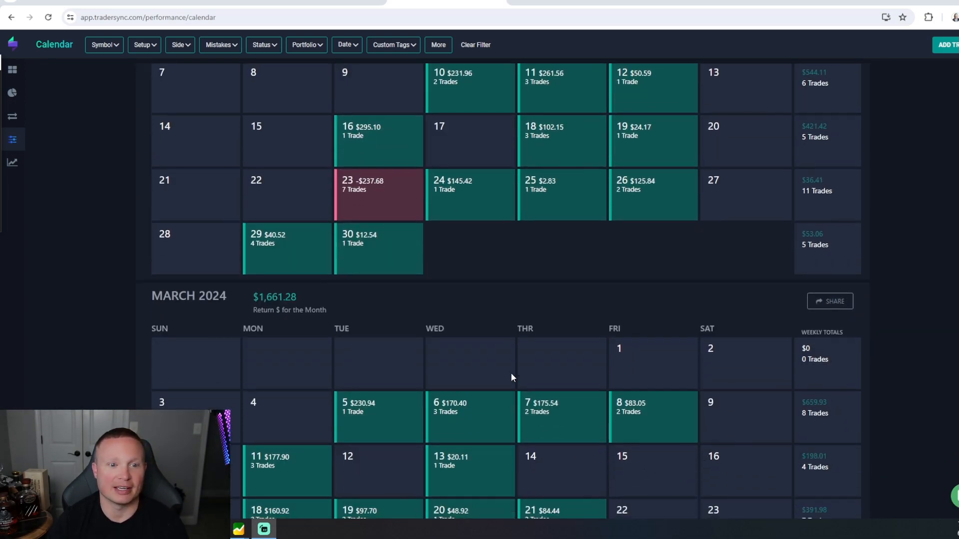
{"action": "scroll", "scroll_direction": "down", "scroll_amount": 3}
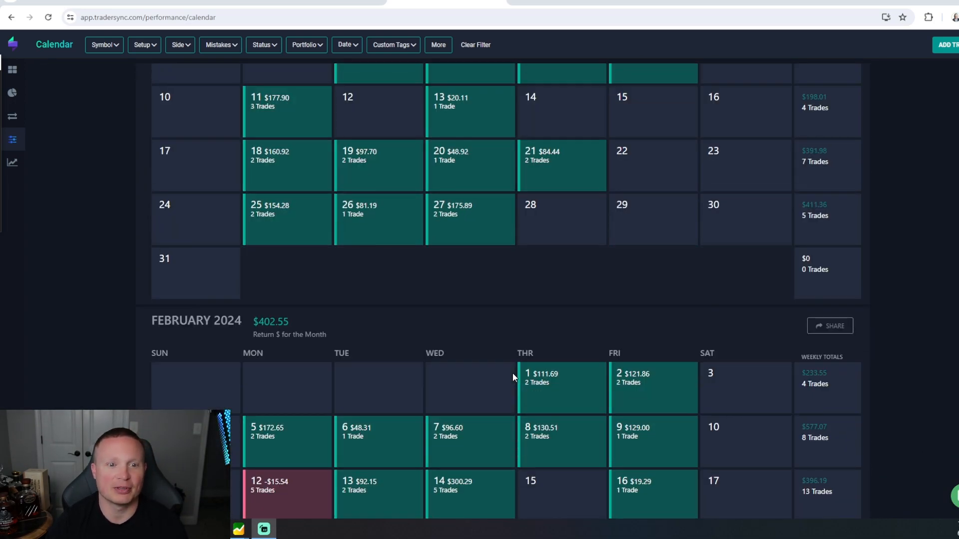
{"action": "scroll", "scroll_direction": "down", "scroll_amount": 3}
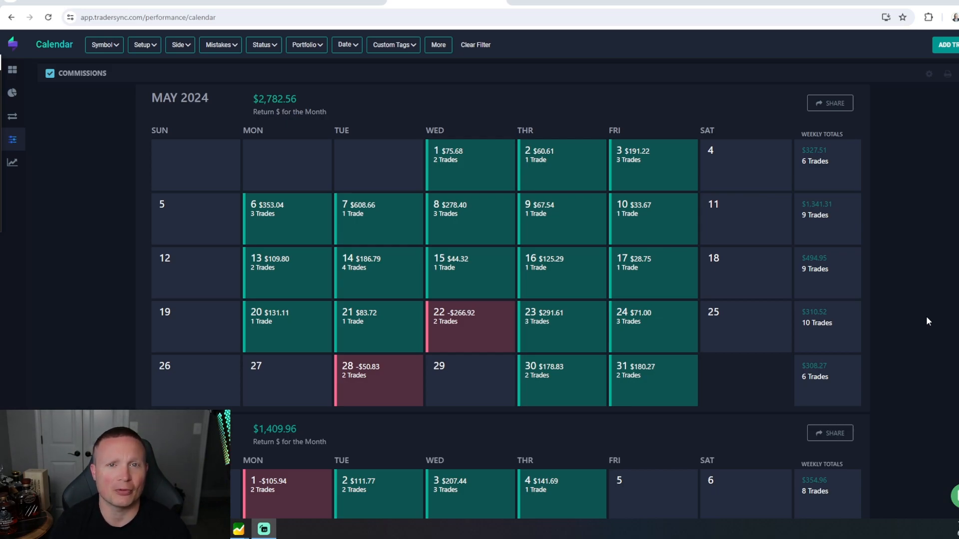
- Show the Dashboard listing all 40 May 2024 trades and scroll down to the early-May entries
{"action": "left_click", "coordinate": [12, 69]}
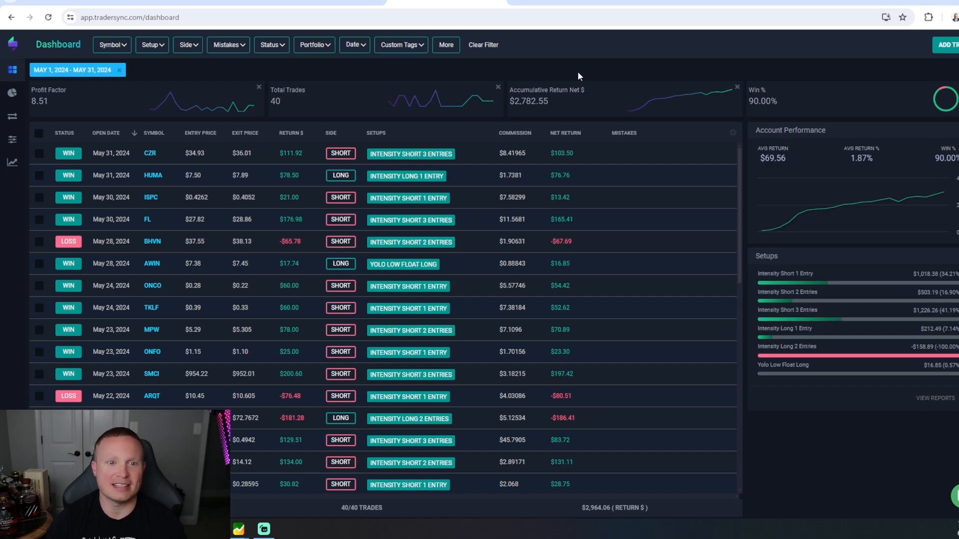
{"action": "mouse_move", "coordinate": [801, 100]}
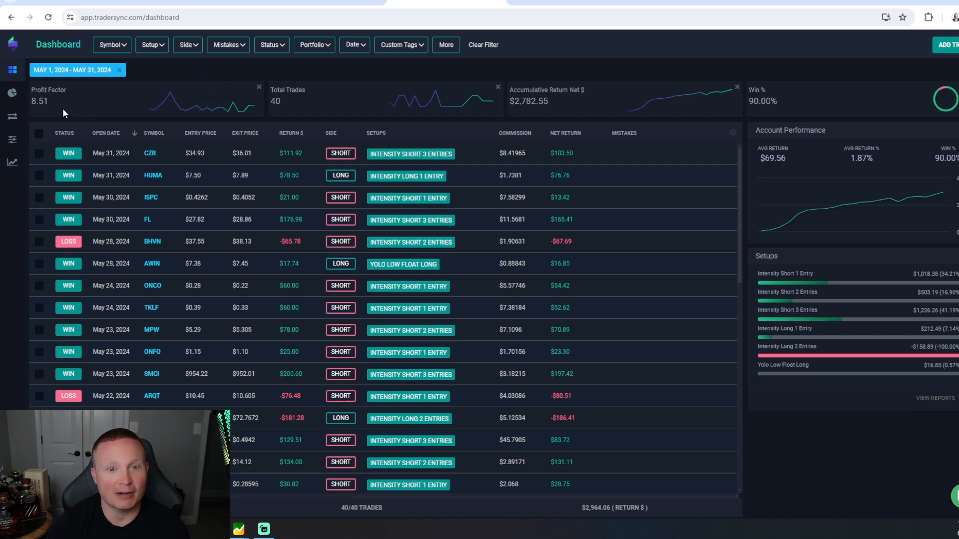
{"action": "mouse_move", "coordinate": [162, 100]}
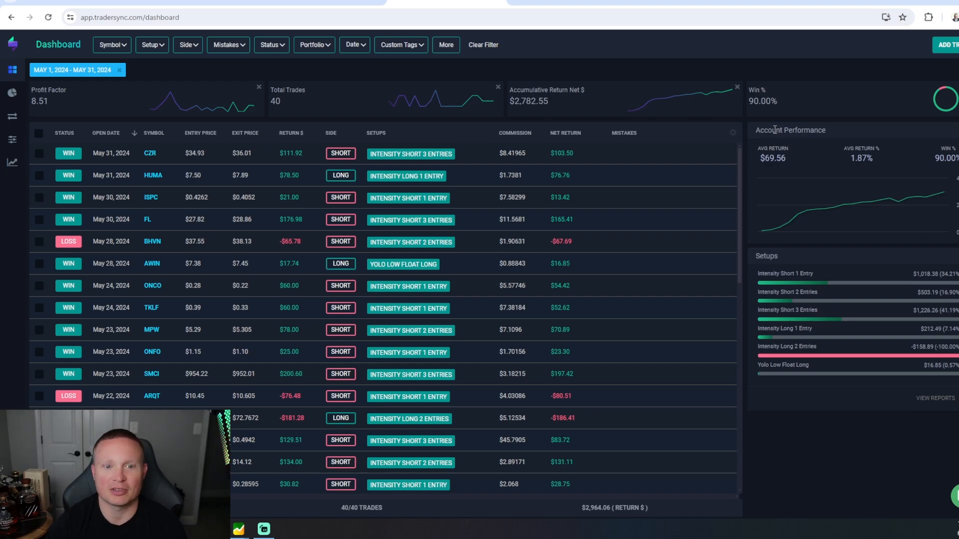
{"action": "mouse_move", "coordinate": [537, 250]}
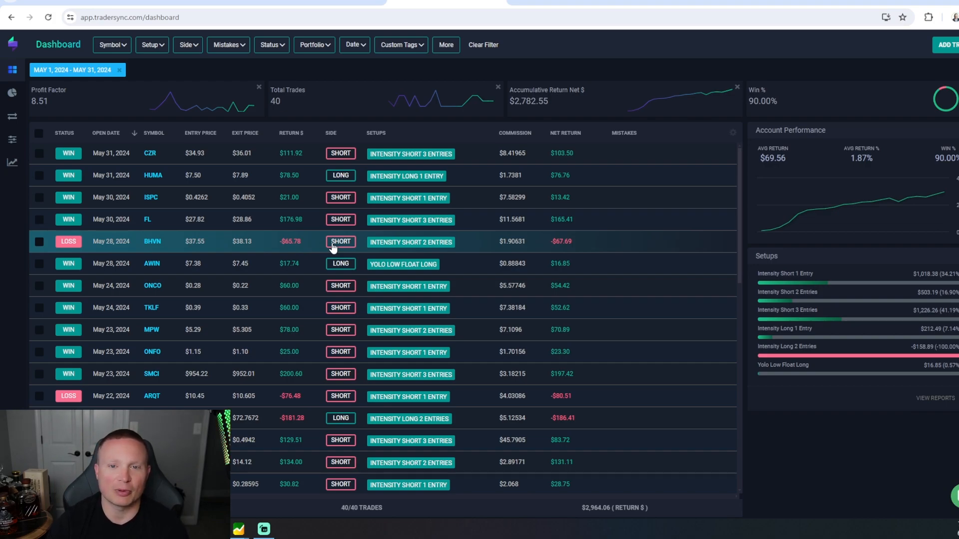
{"action": "mouse_move", "coordinate": [587, 251]}
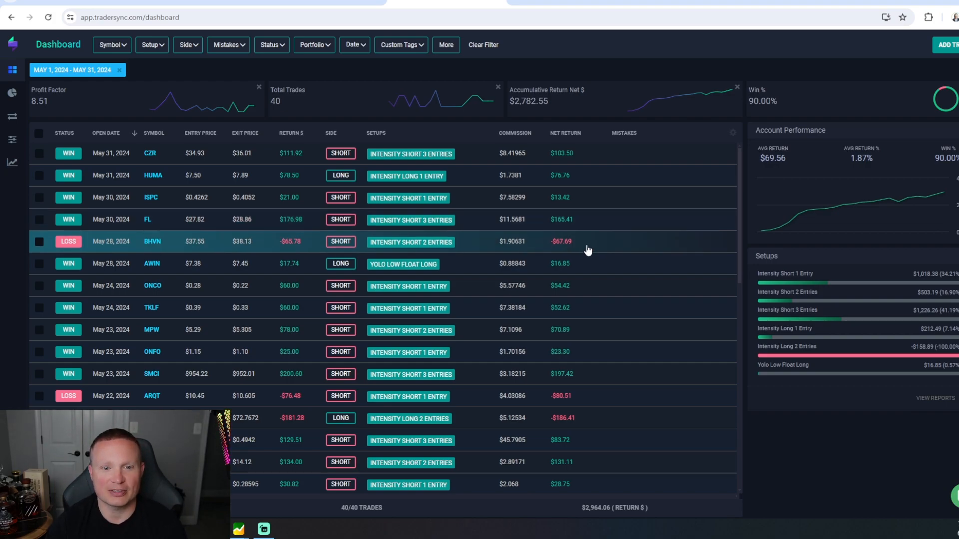
{"action": "scroll", "scroll_direction": "down", "scroll_amount": 3}
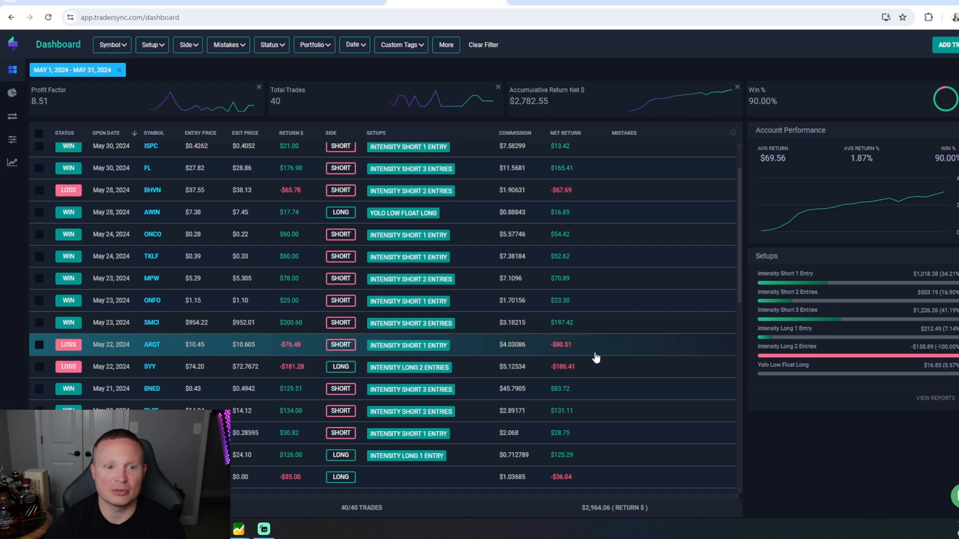
{"action": "mouse_move", "coordinate": [605, 359]}
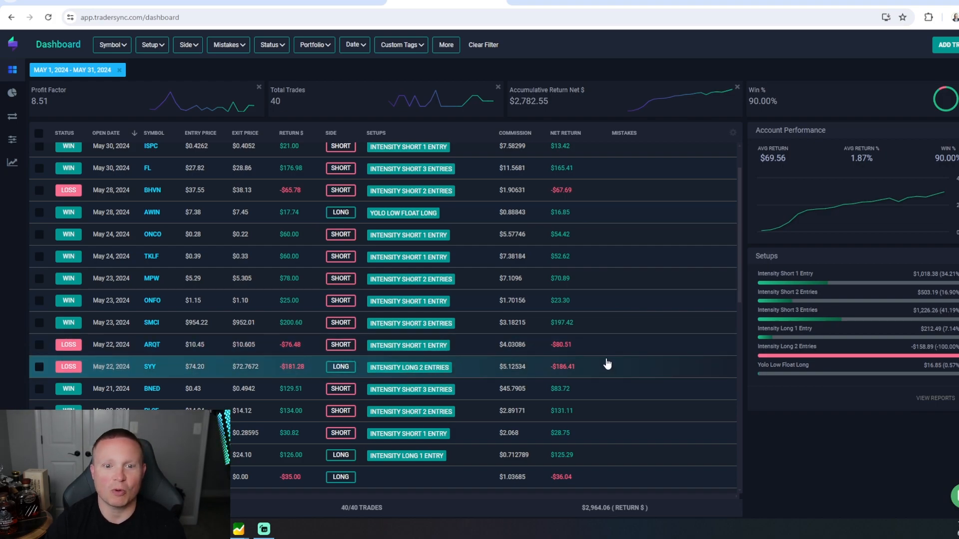
{"action": "scroll", "scroll_direction": "down", "scroll_amount": 3}
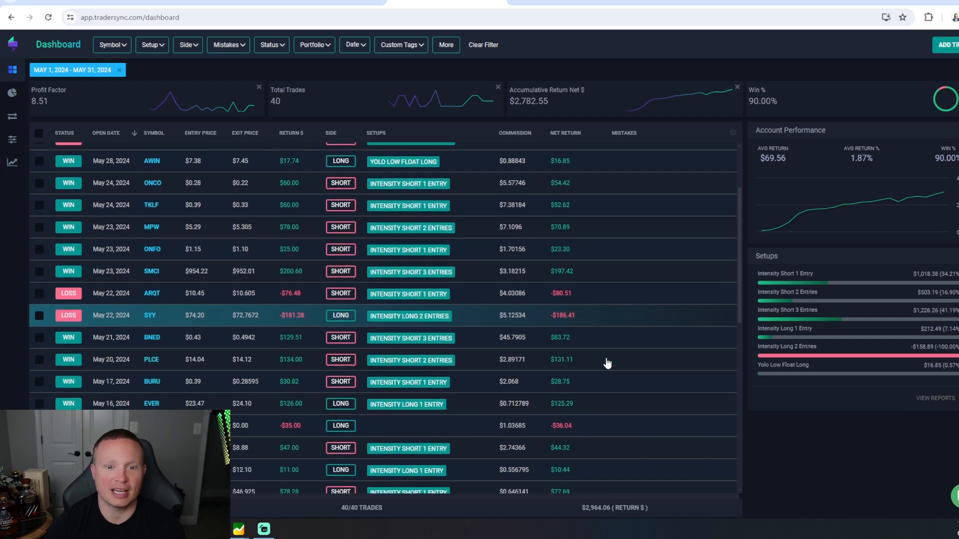
{"action": "scroll", "scroll_direction": "down", "scroll_amount": 3}
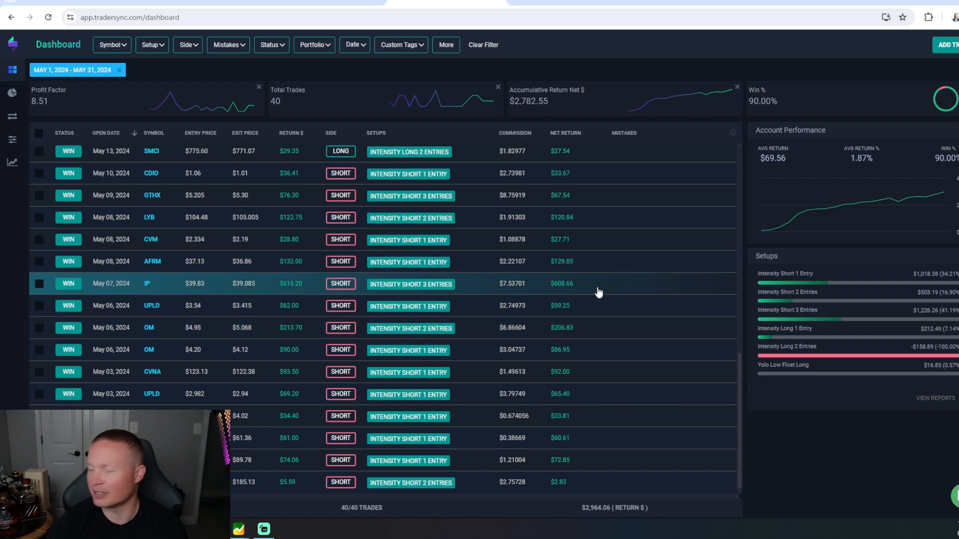
{"action": "mouse_move", "coordinate": [547, 296]}
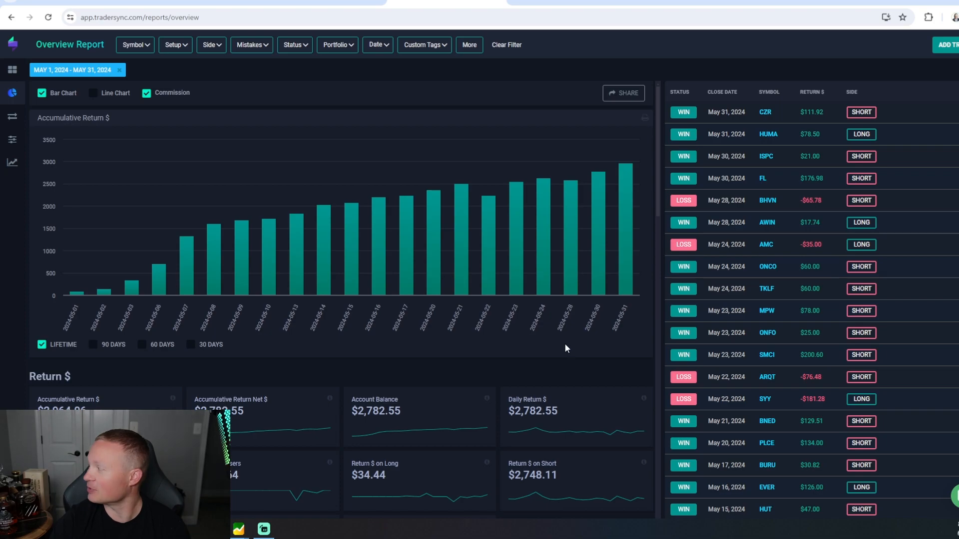
{"action": "scroll", "scroll_direction": "down", "scroll_amount": 3}
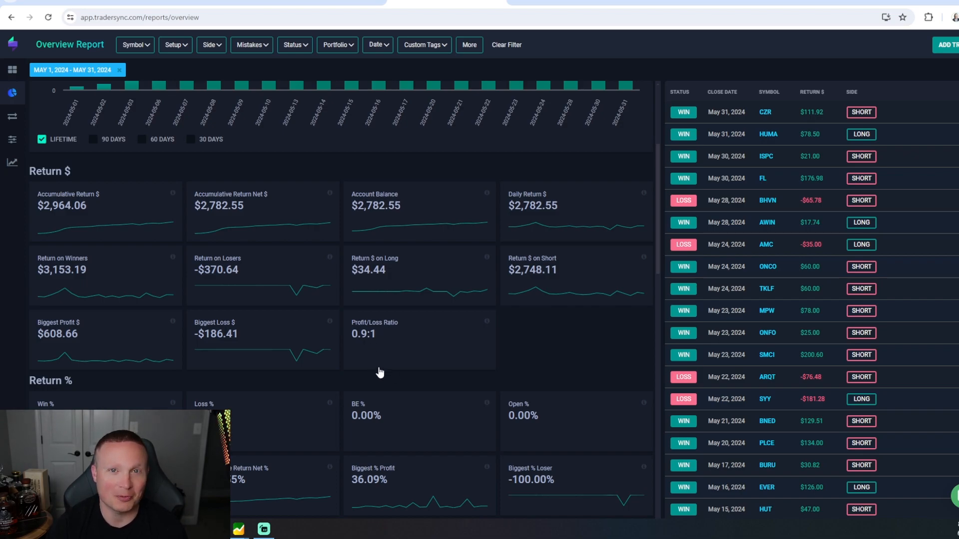
{"action": "scroll", "scroll_direction": "down", "scroll_amount": 3}
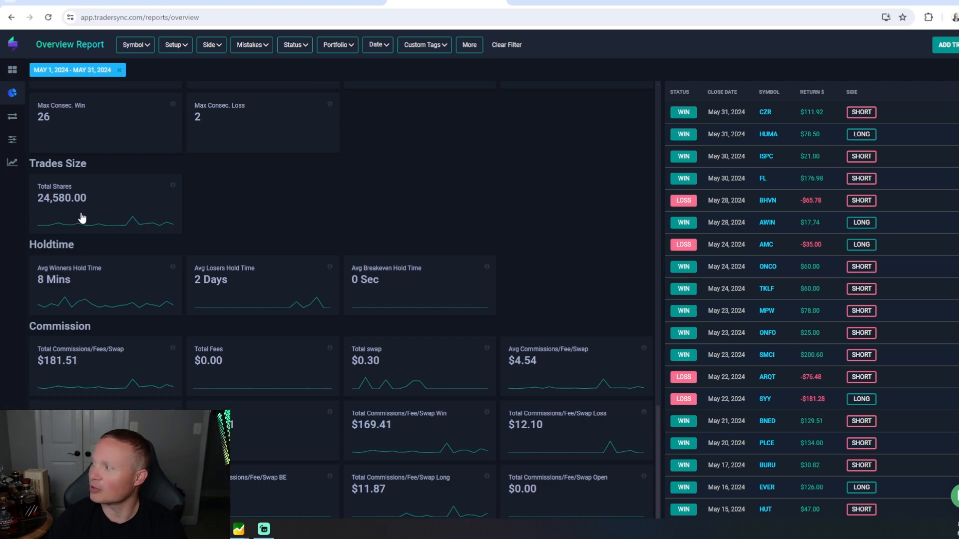
{"action": "mouse_move", "coordinate": [77, 300]}
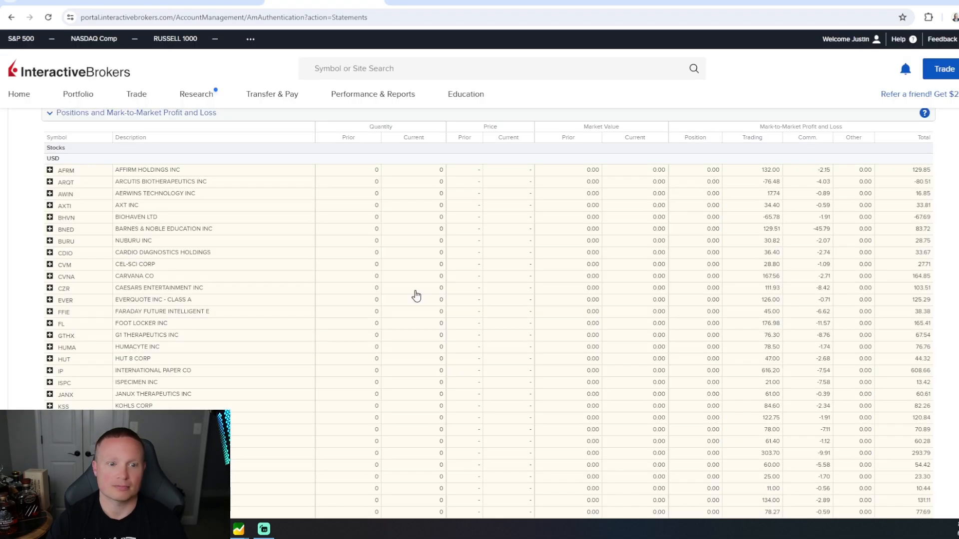
{"action": "mouse_move", "coordinate": [417, 290]}
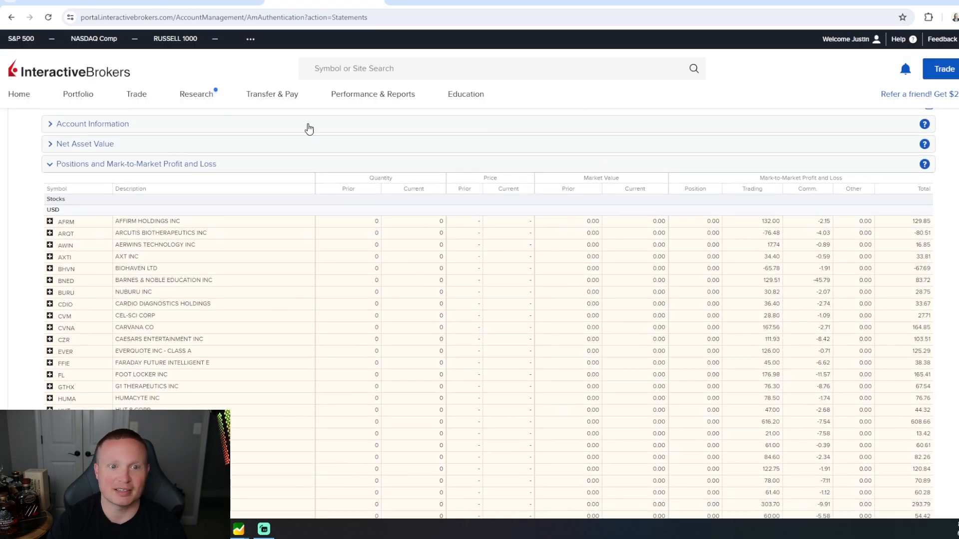
- Scroll the Interactive Brokers statement to the per-symbol mark-to-market profit and loss with commissions
{"action": "scroll", "scroll_direction": "down", "scroll_amount": 3}
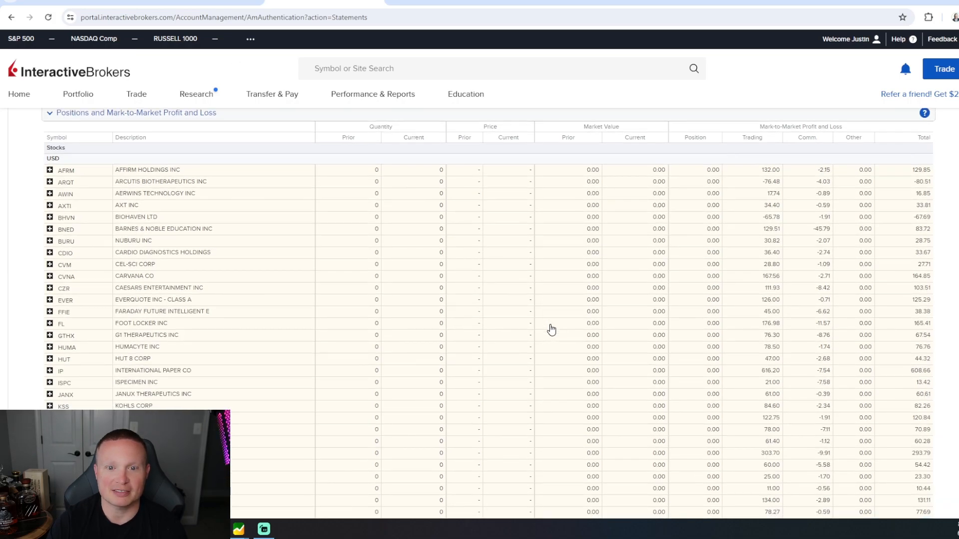
{"action": "mouse_move", "coordinate": [100, 225]}
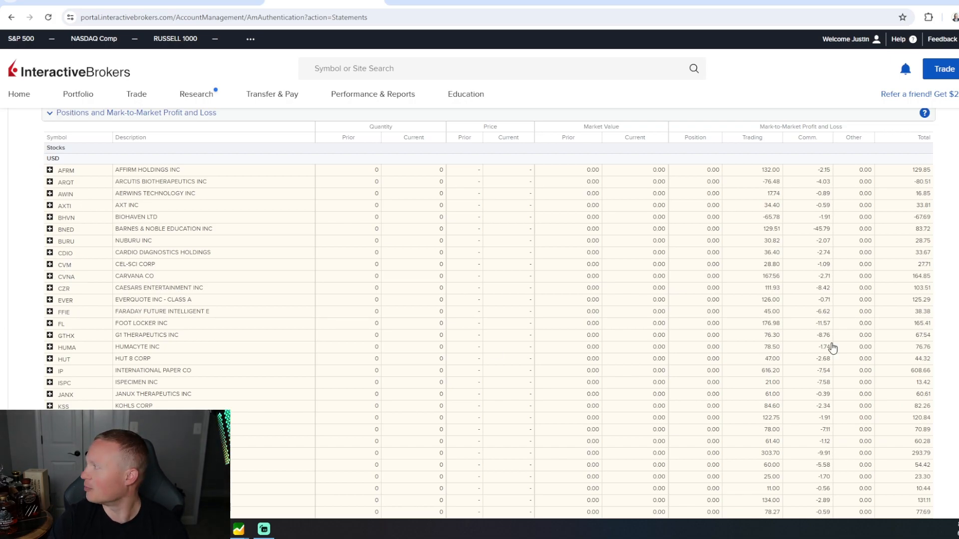
{"action": "scroll", "scroll_direction": "down", "scroll_amount": 3}
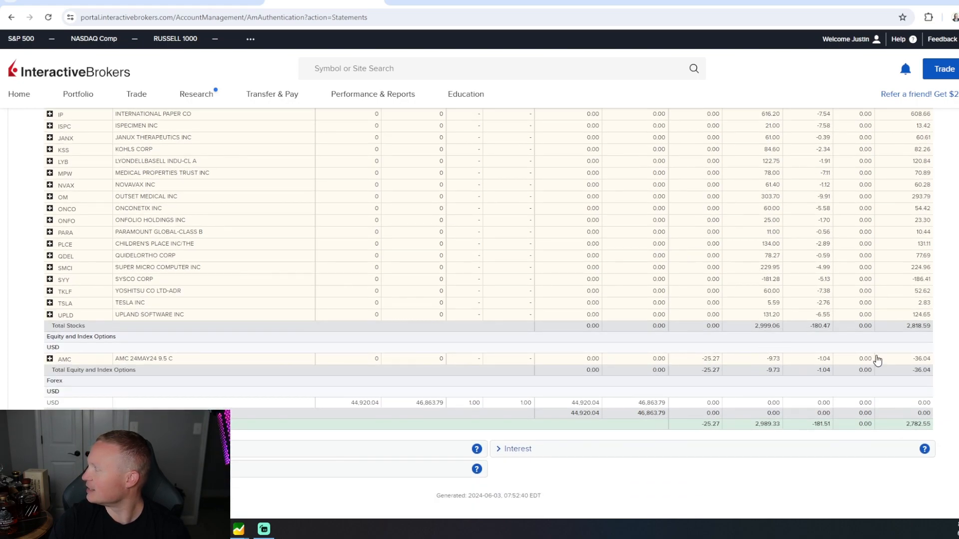
{"action": "mouse_move", "coordinate": [757, 340]}
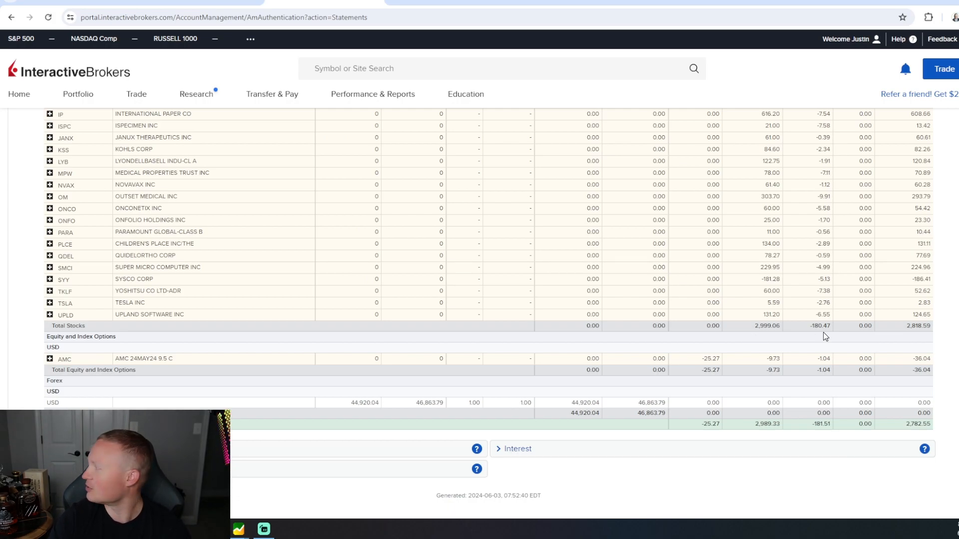
{"action": "mouse_move", "coordinate": [914, 339]}
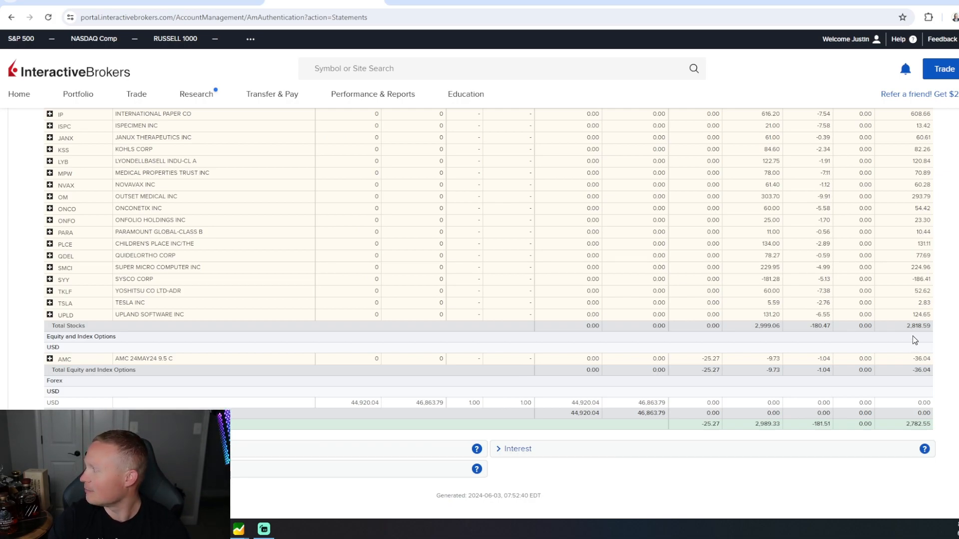
{"action": "scroll", "scroll_direction": "down", "scroll_amount": 3}
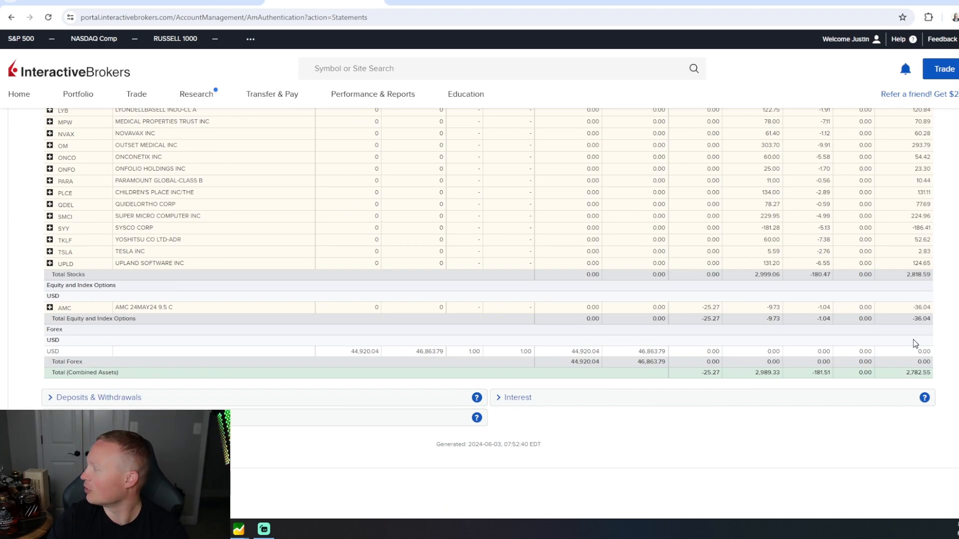
{"action": "mouse_move", "coordinate": [699, 331]}
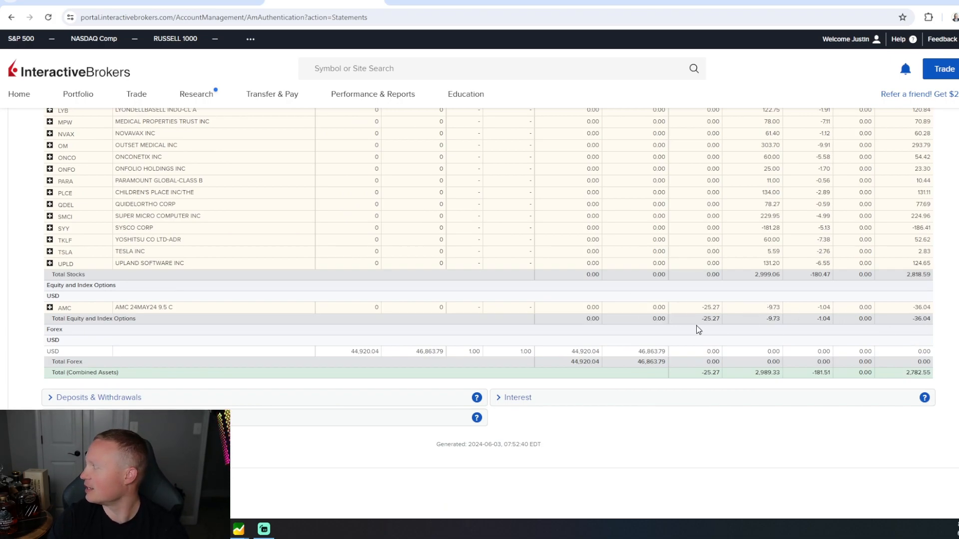
{"action": "mouse_move", "coordinate": [920, 384]}
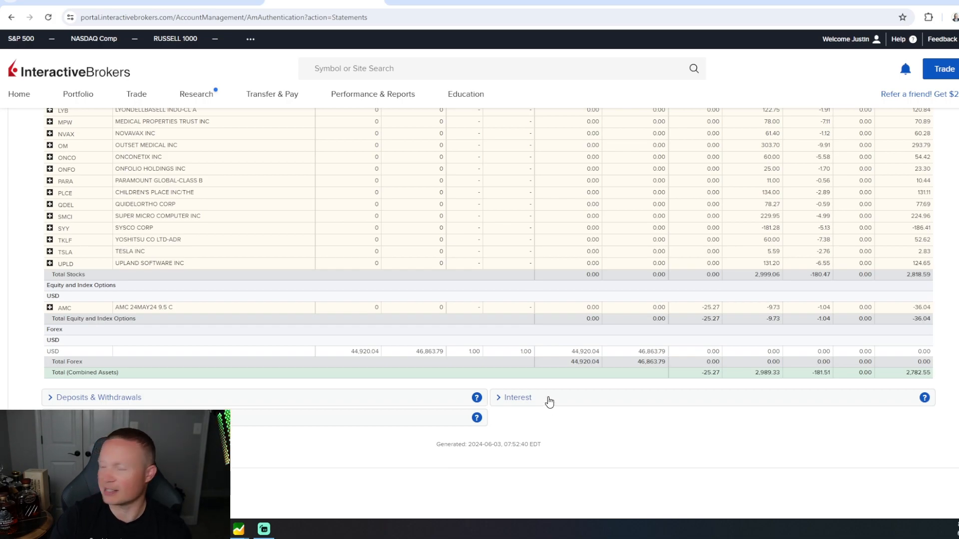
{"action": "left_click", "coordinate": [517, 398]}
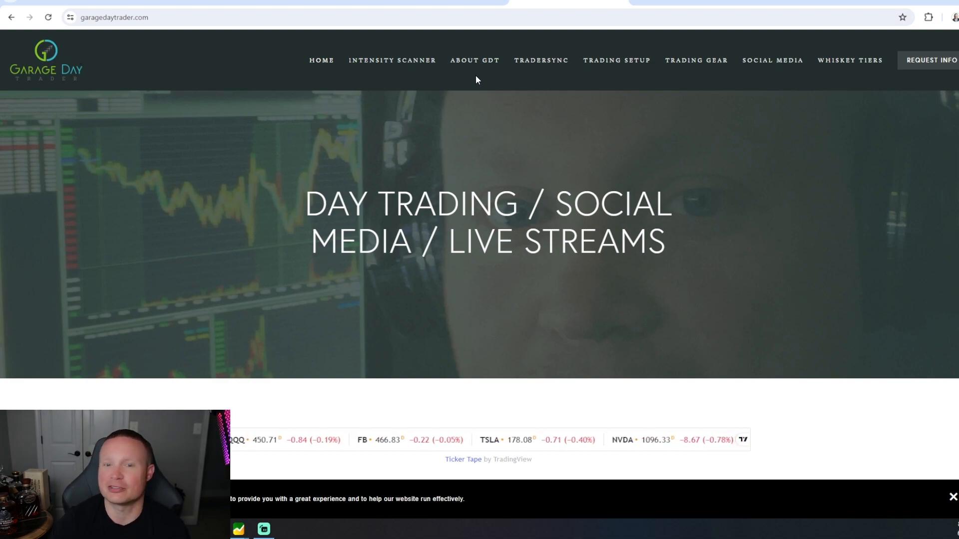
- Visit the Intensity Scanner, Trading Setup and Whiskey Tiers pages from the site's top navigation
{"action": "left_click", "coordinate": [391, 60]}
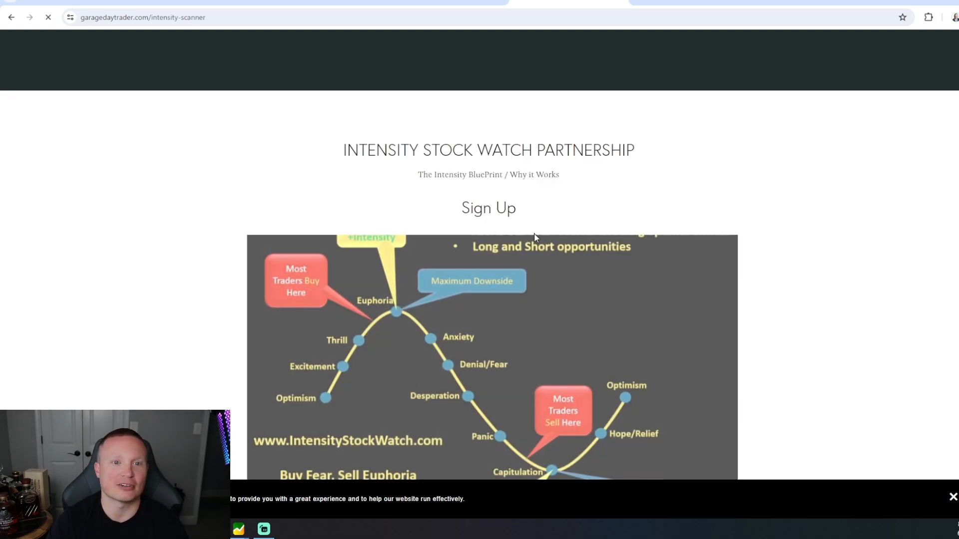
{"action": "scroll", "scroll_direction": "down", "scroll_amount": 3}
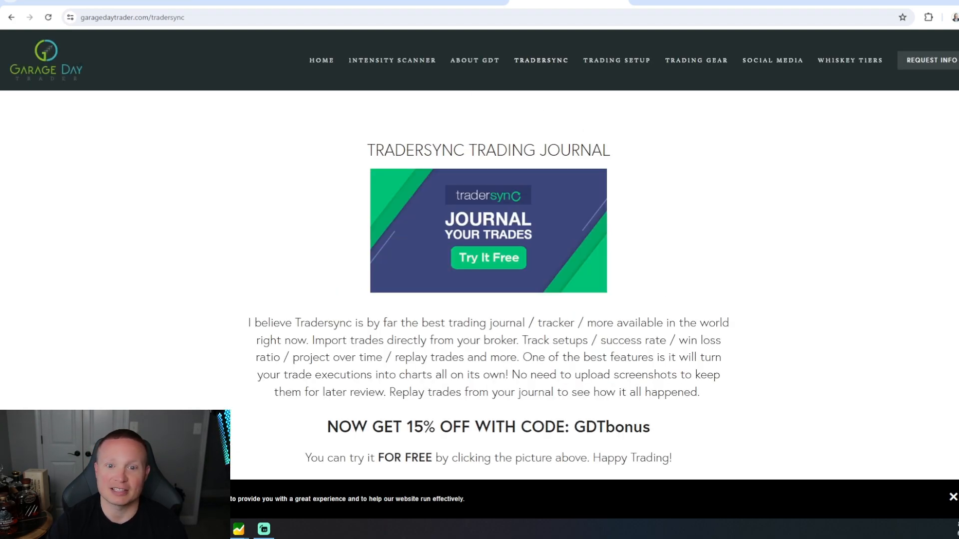
{"action": "left_click", "coordinate": [616, 60]}
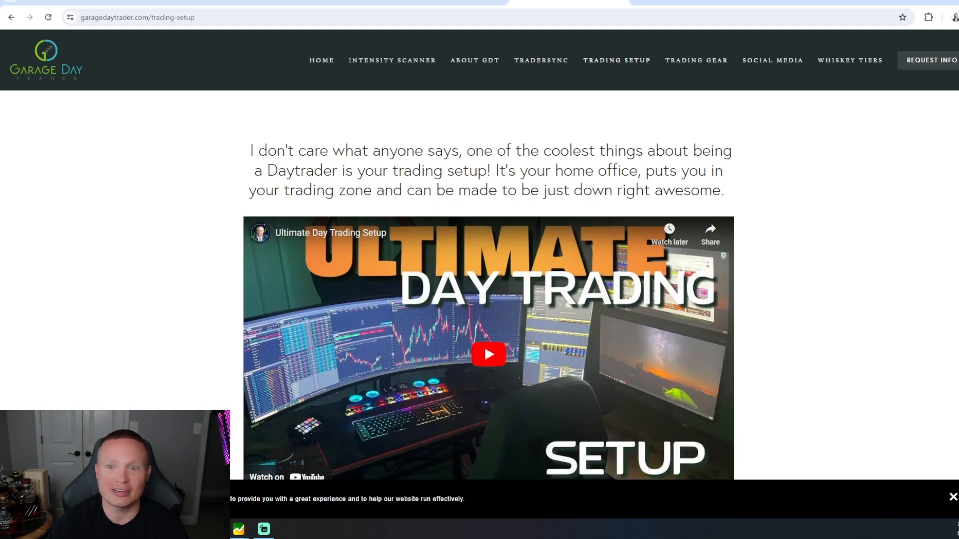
{"action": "left_click", "coordinate": [849, 60]}
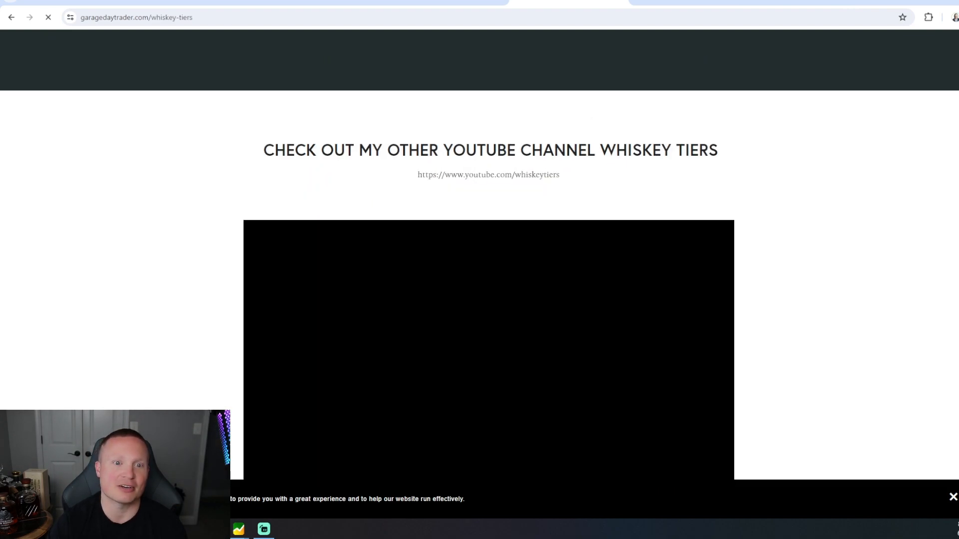